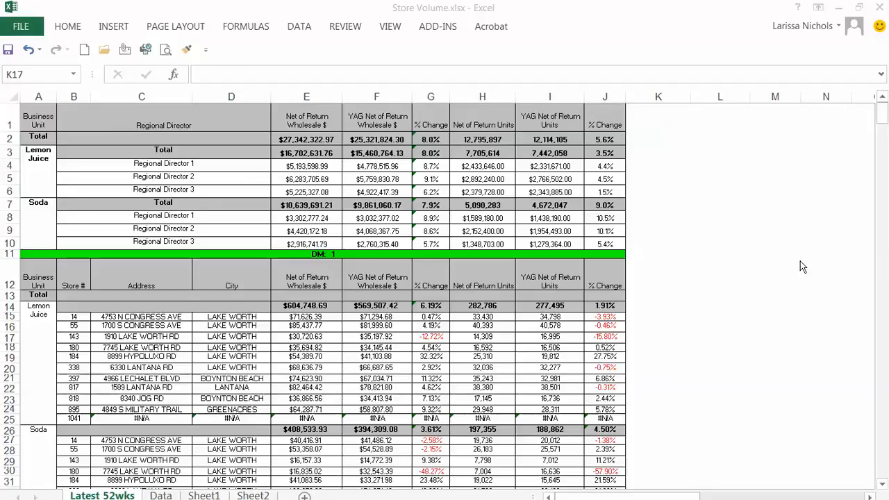
{"action": "mouse_move", "coordinate": [712, 262]}
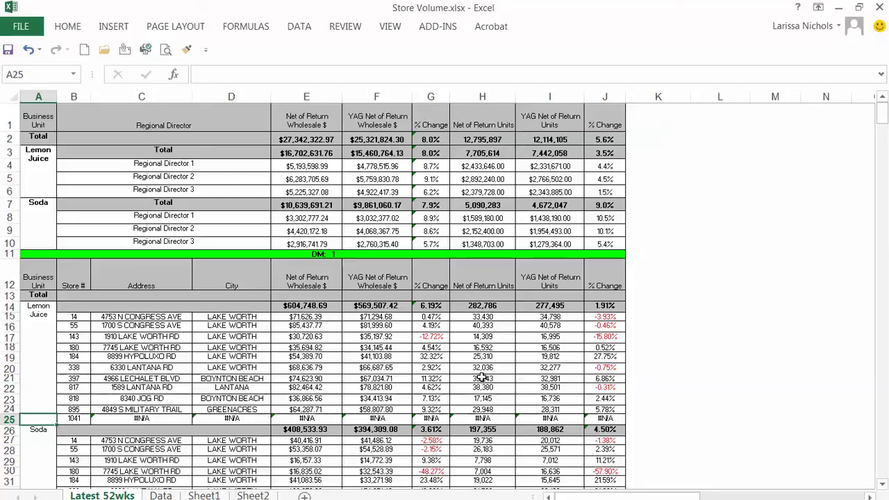
{"action": "mouse_move", "coordinate": [472, 350]}
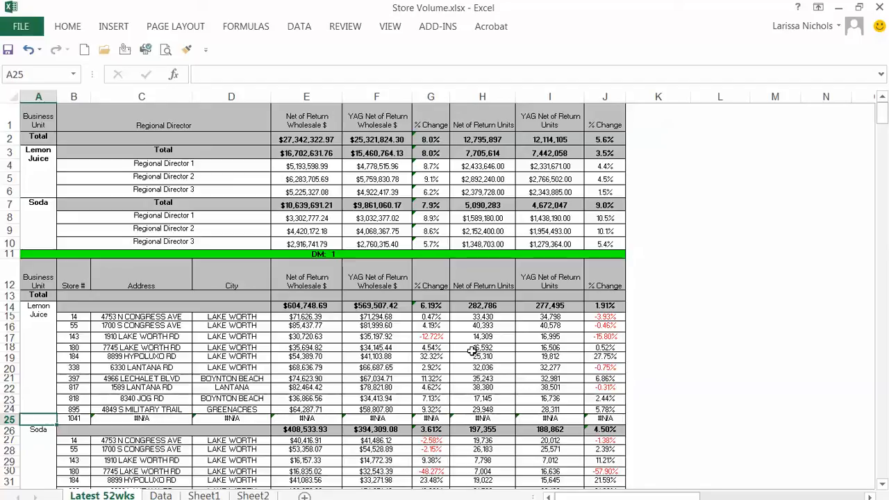
{"action": "mouse_move", "coordinate": [564, 381]}
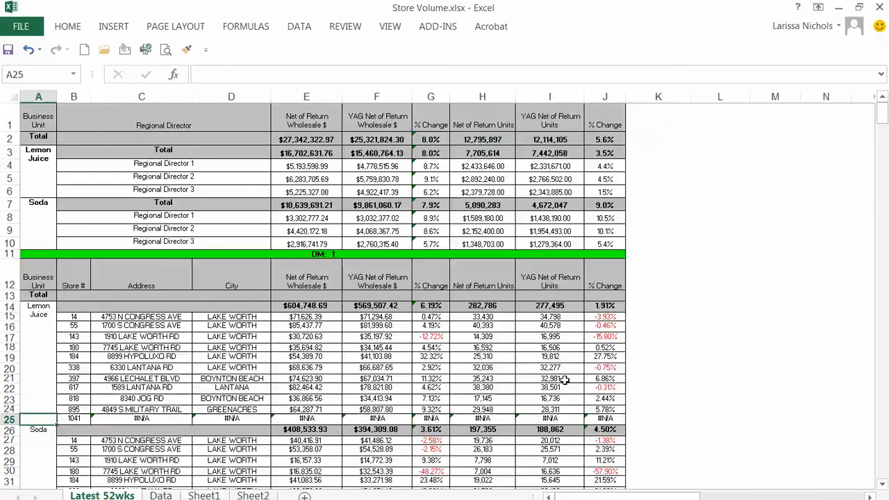
{"action": "mouse_move", "coordinate": [156, 460]}
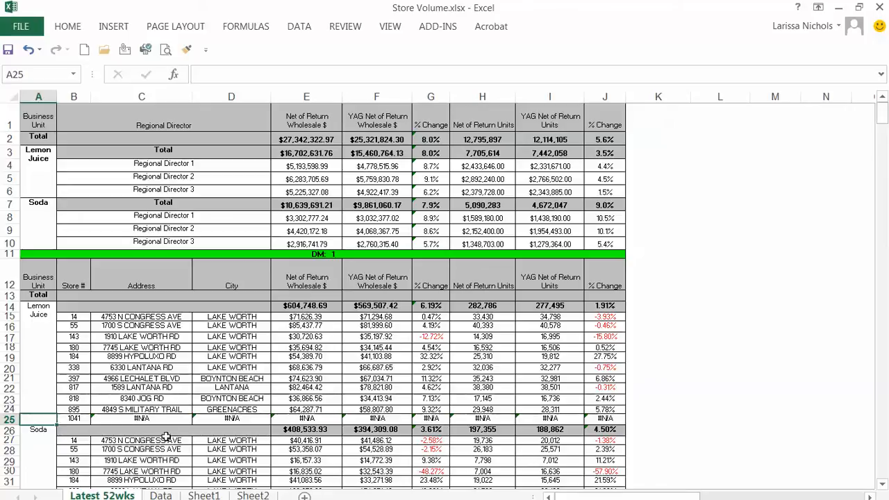
Rewrite C25 as =IF(ISERROR(VLOOKUP($B25,Data!$B$11:$O$350,2,FALSE)),"",VLOOKUP(...)) so store 1047 shows blank.
{"action": "left_click", "coordinate": [142, 418]}
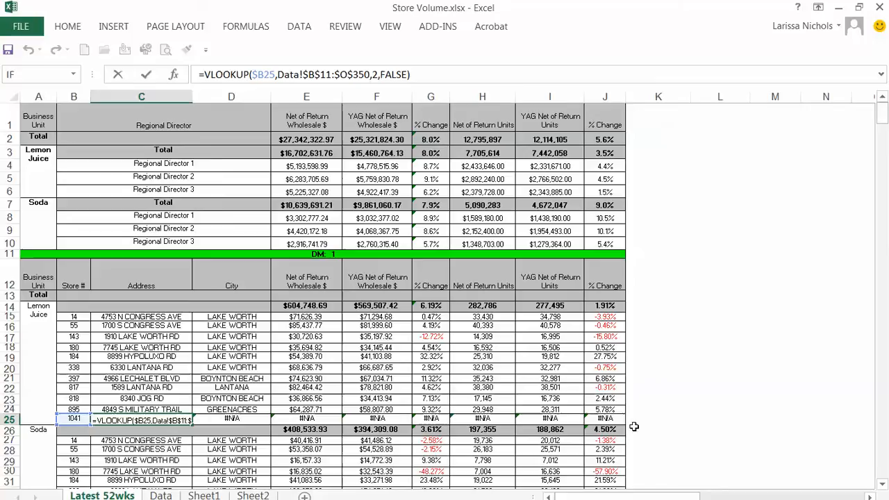
{"action": "type", "text": "is"}
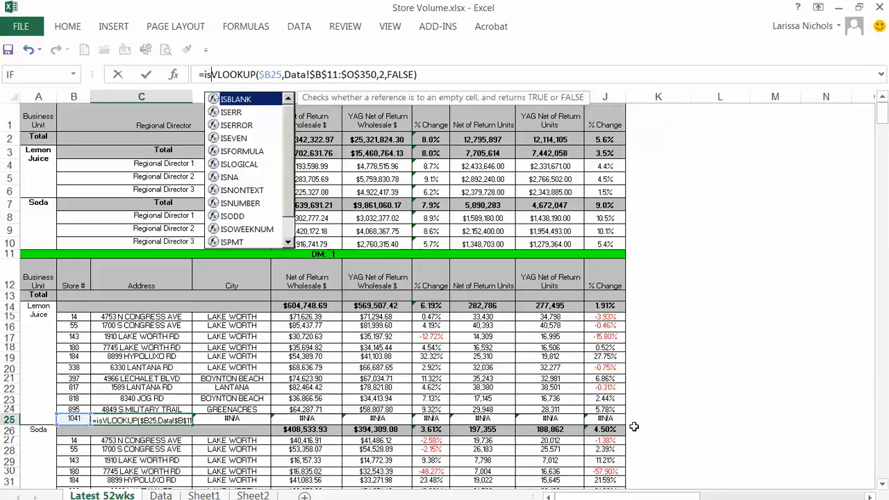
{"action": "type", "text": "if(iserror("}
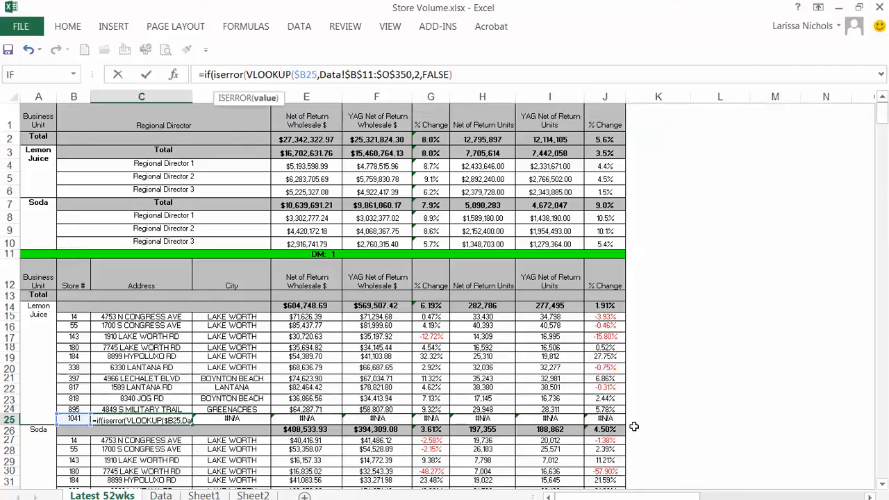
{"action": "left_click", "coordinate": [466, 75]}
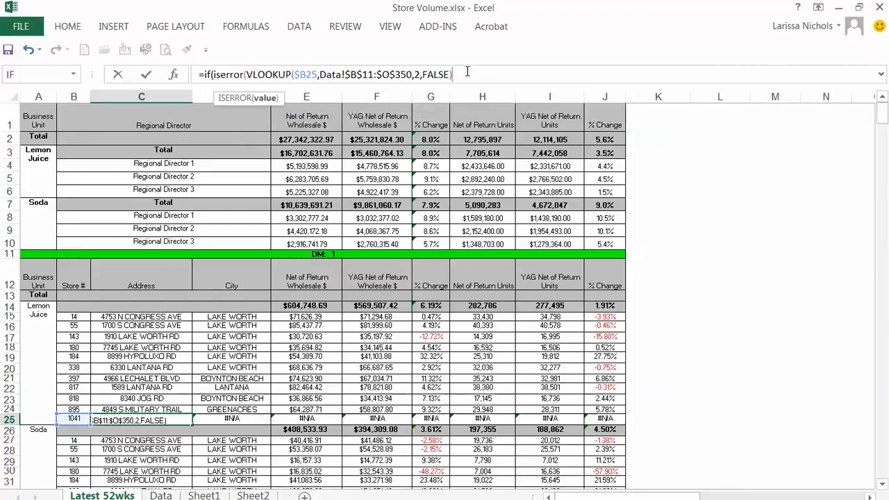
{"action": "type", "text": ")"}
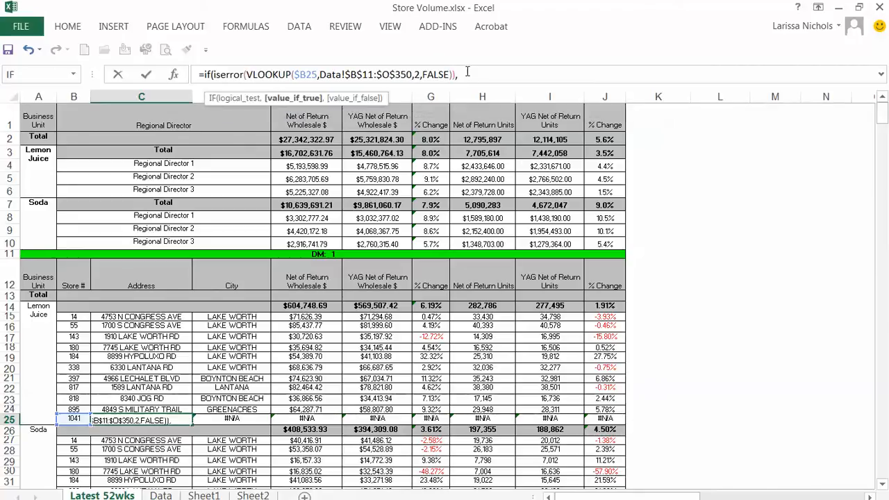
{"action": "type", "text": ",\"\","}
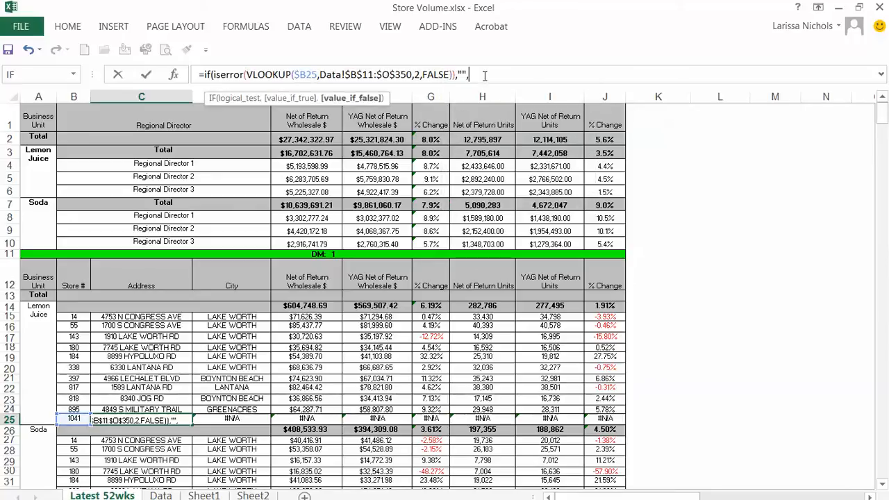
{"action": "type", "text": "VLOOKUP($B25,Data!$B$11:$O$350,2,FALSE)"}
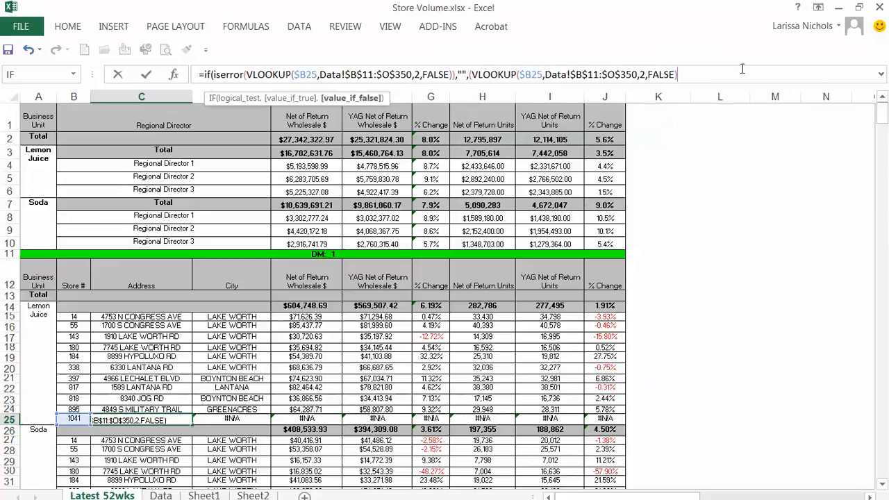
{"action": "type", "text": "))"}
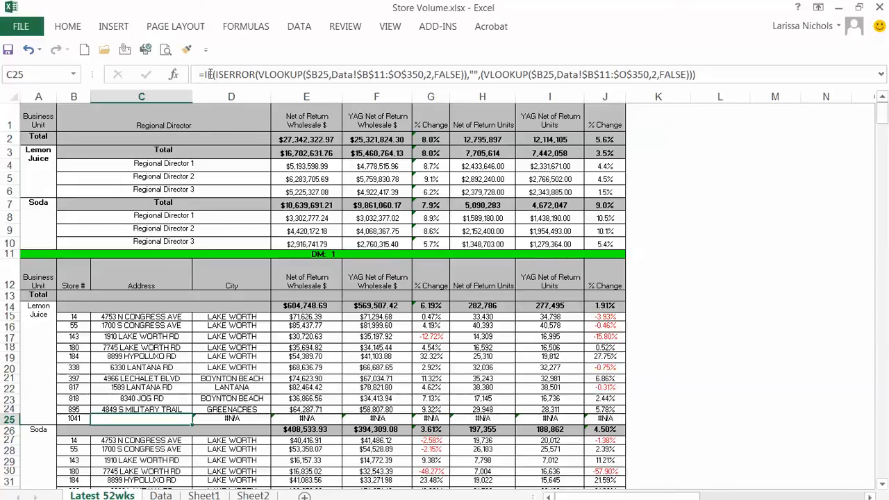
{"action": "mouse_move", "coordinate": [297, 67]}
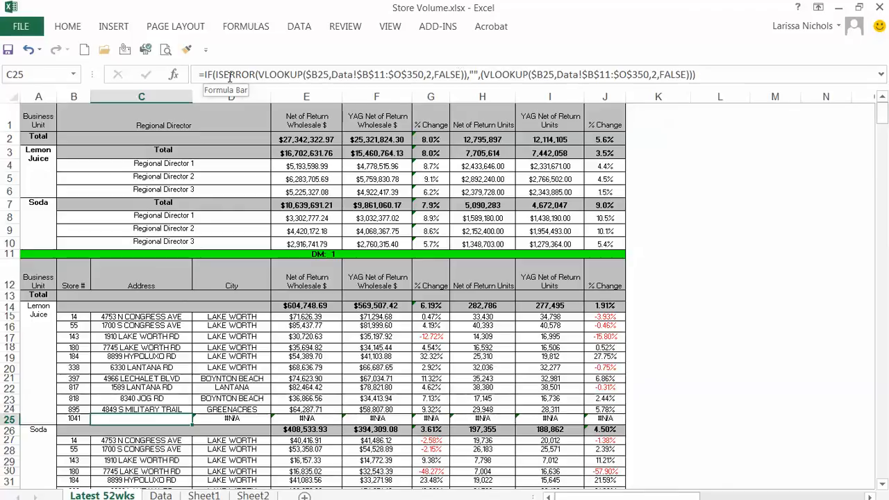
{"action": "mouse_move", "coordinate": [406, 69]}
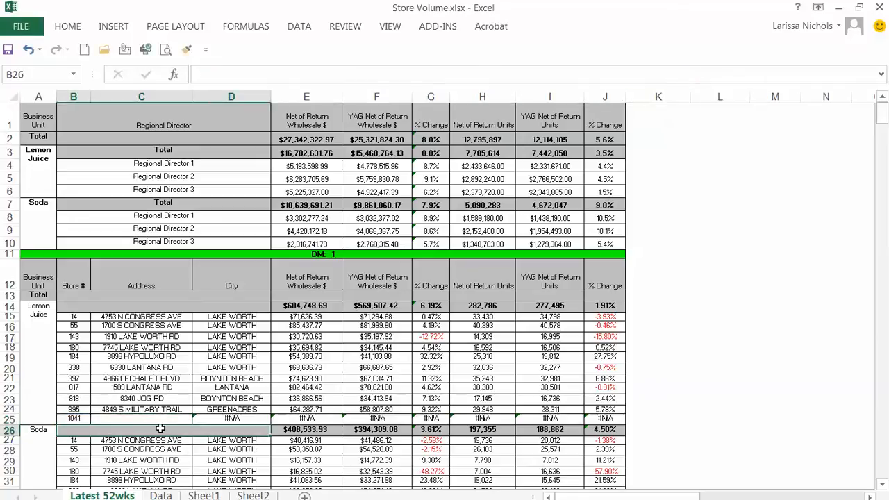
Apply the blank-on-error lookup to D25 with the column index adjusted for City.
{"action": "left_click", "coordinate": [141, 418]}
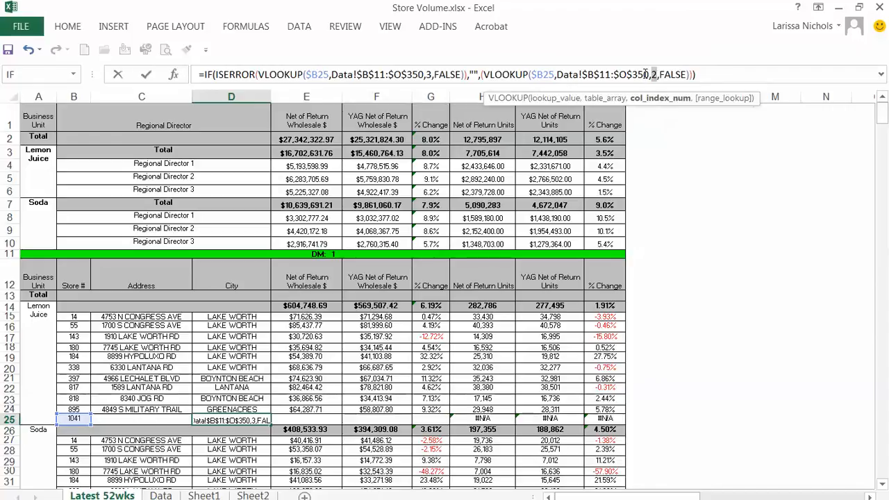
{"action": "left_click", "coordinate": [306, 409]}
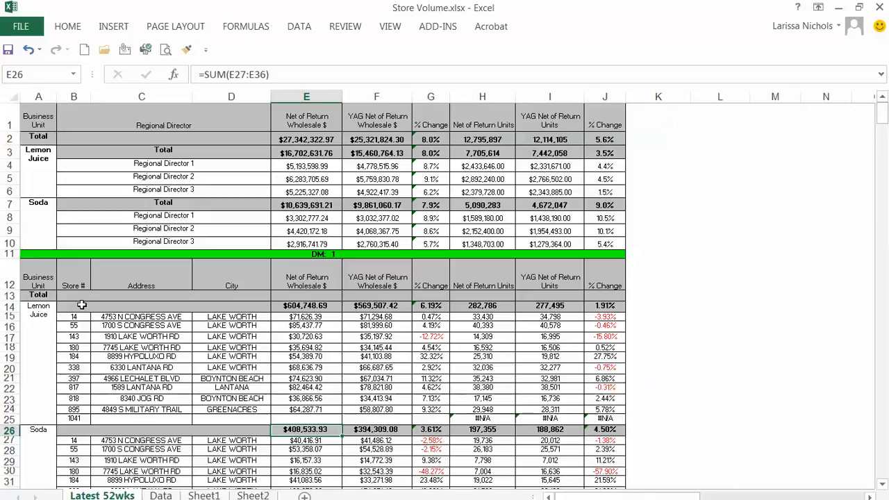
{"action": "mouse_move", "coordinate": [132, 420]}
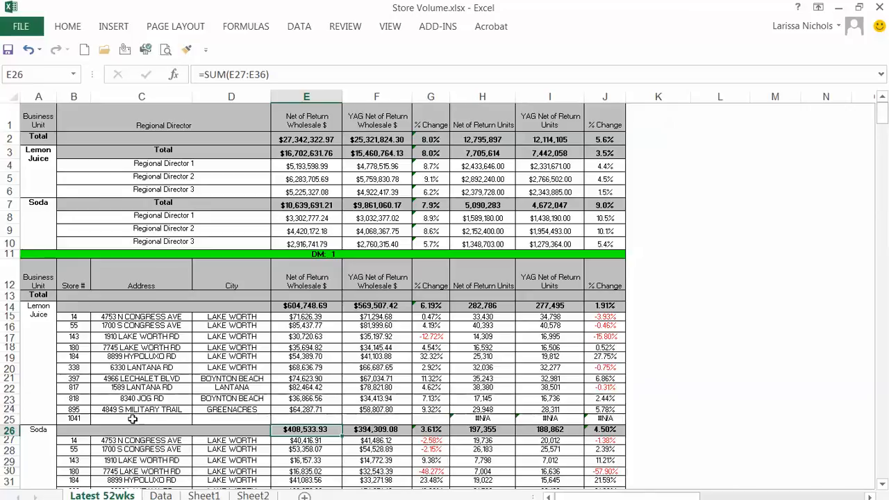
Review the C25 formula, then switch to Sheet2 showing the full formula text.
{"action": "left_click", "coordinate": [142, 418]}
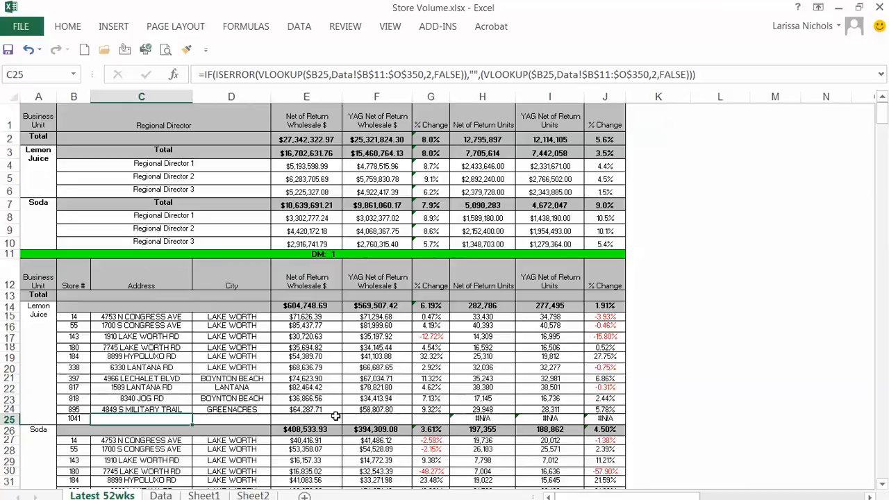
{"action": "left_click", "coordinate": [253, 495]}
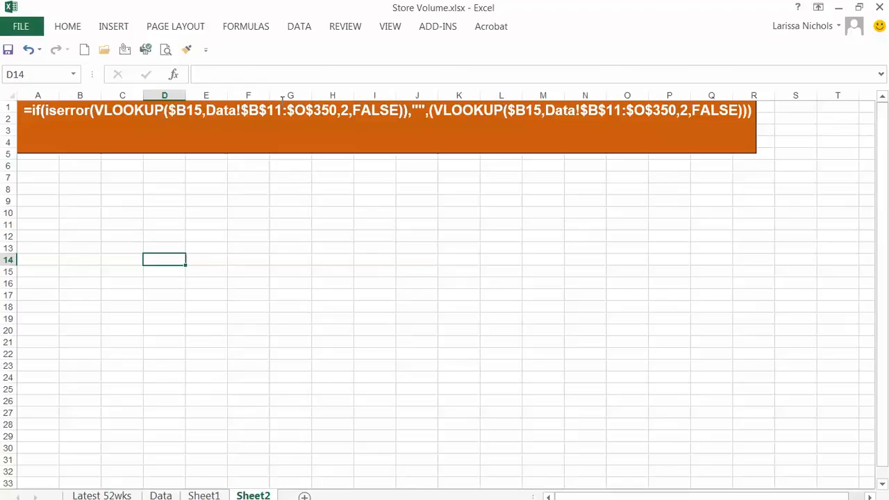
{"action": "mouse_move", "coordinate": [392, 95]}
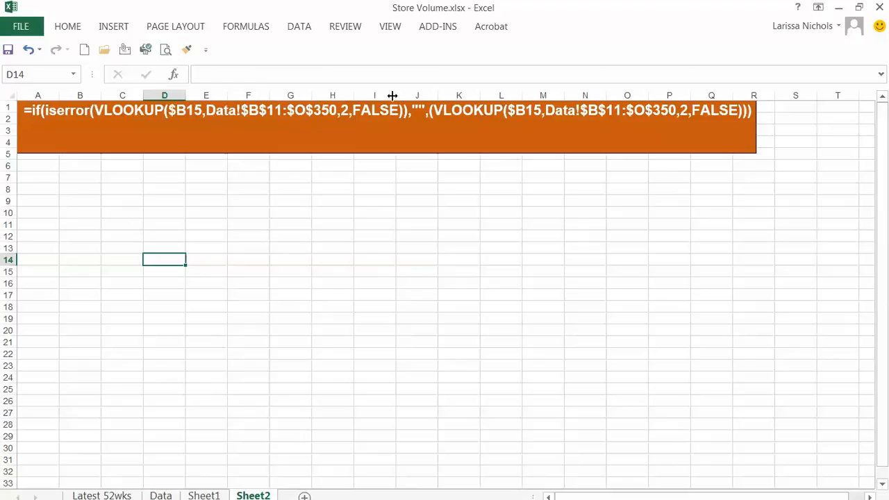